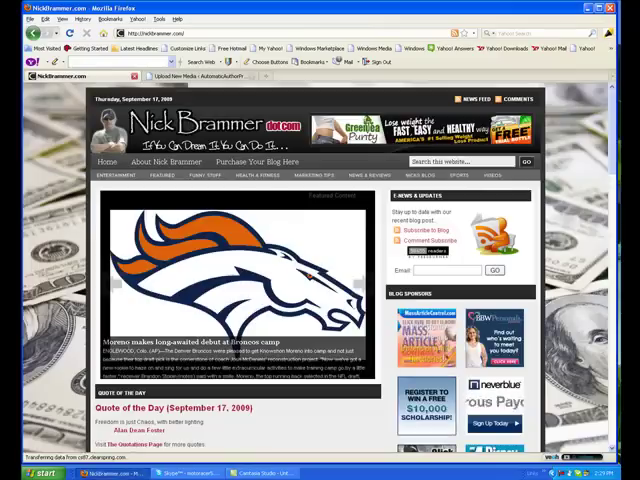
- Go to the AutomaticAuthorProgram admin's Upload New Media page via Media > Add New
scroll("down", 3)
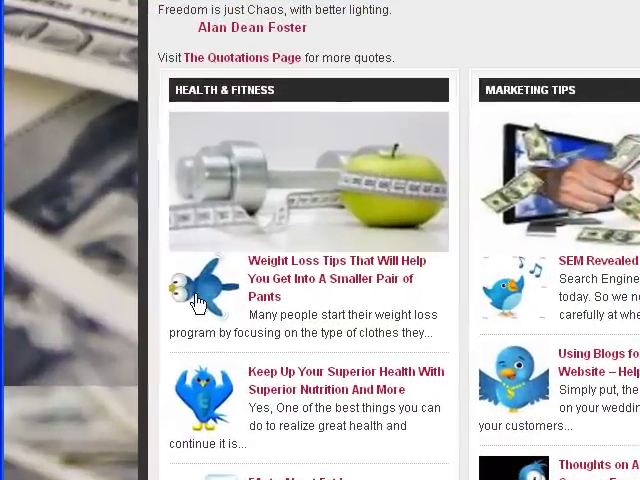
scroll("down", 3)
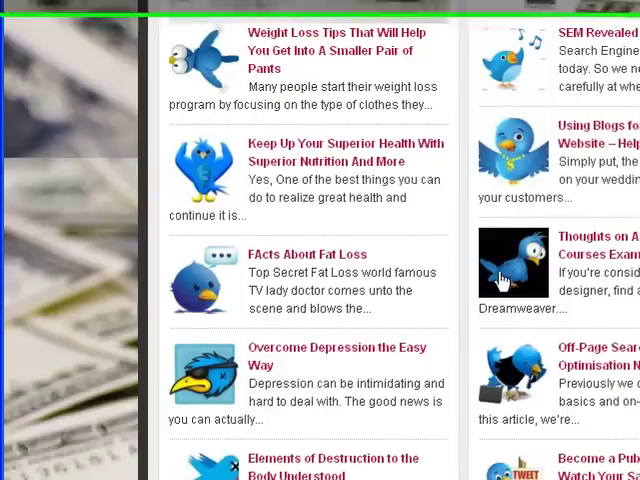
scroll("down", 3)
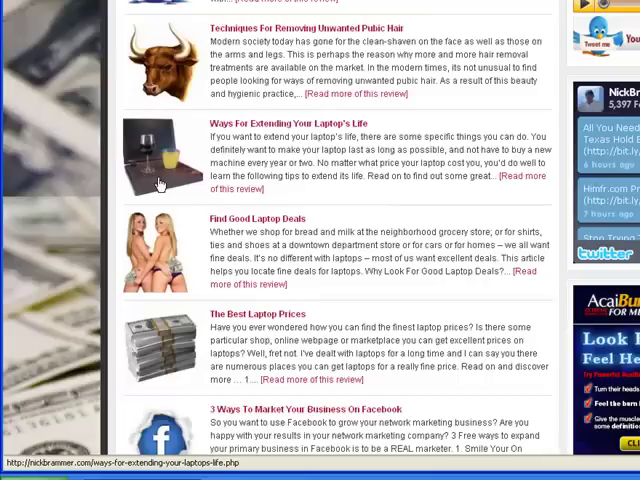
scroll("down", 3)
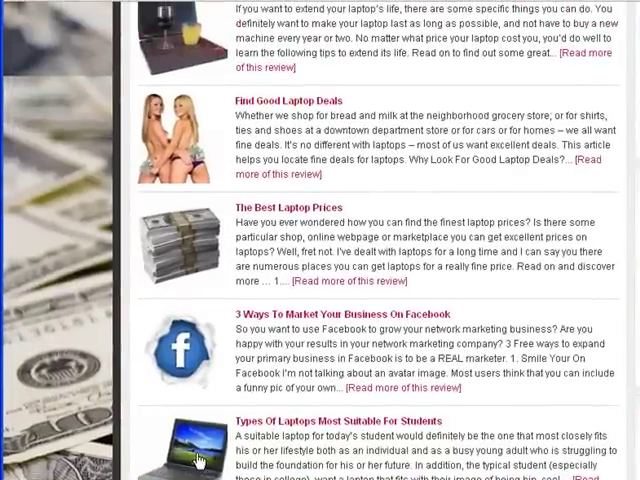
mouse_move(398, 325)
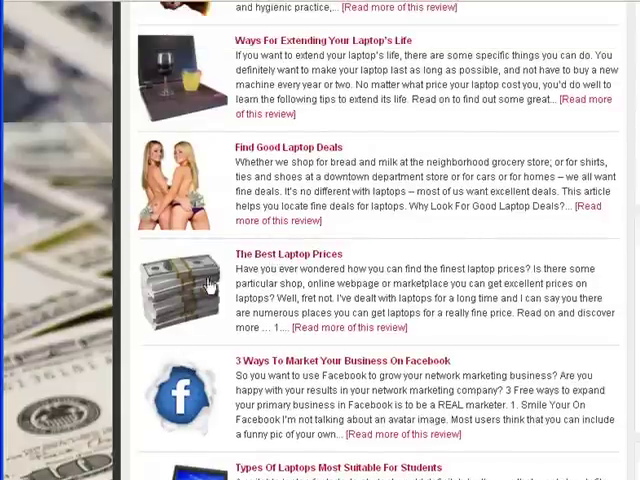
scroll("up", 3)
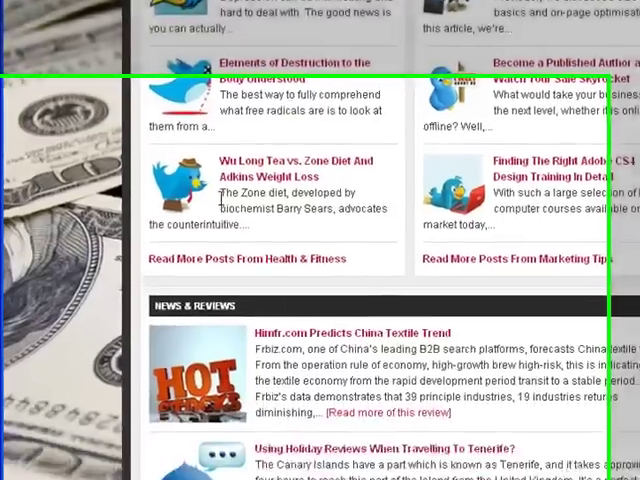
scroll("up", 3)
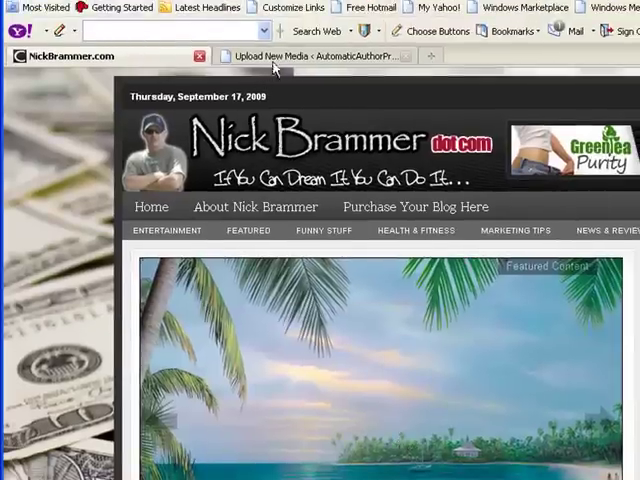
left_click(310, 55)
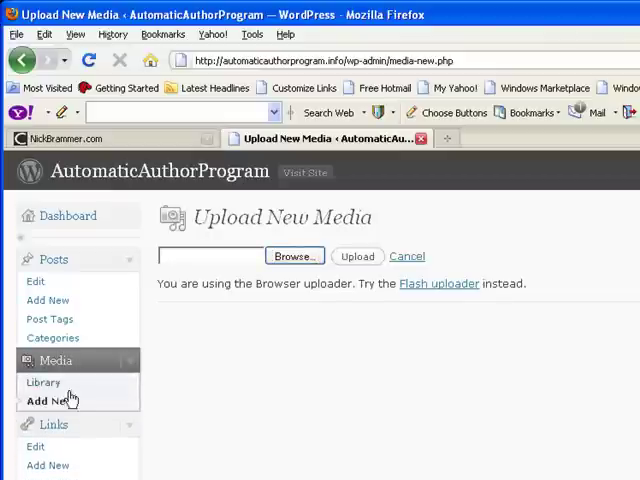
left_click(294, 256)
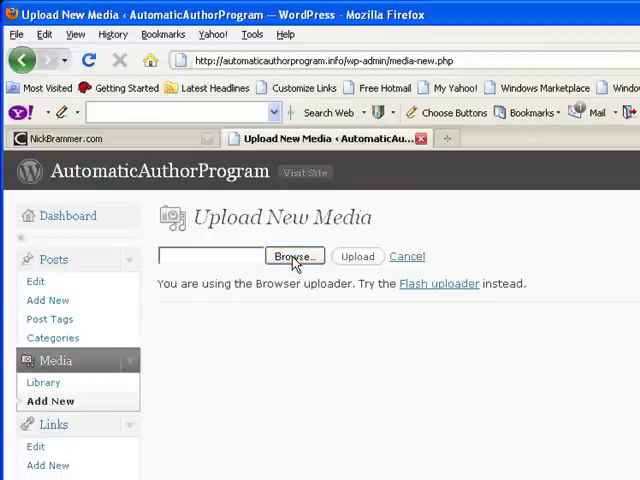
- Upload the 'bloody eye' image from the twitter images > Twitter Birds folder
left_click(293, 256)
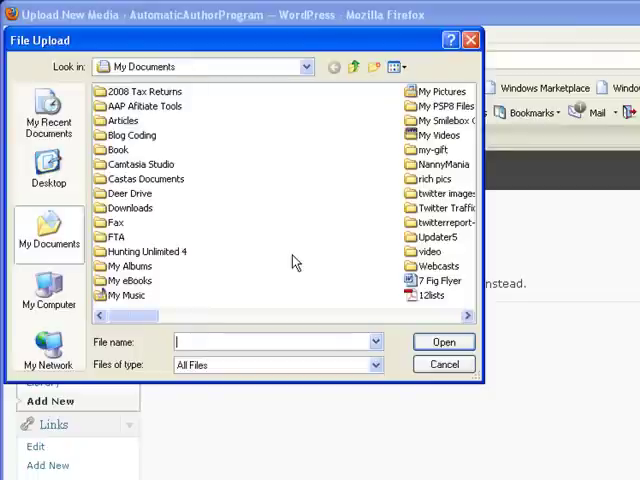
mouse_move(277, 318)
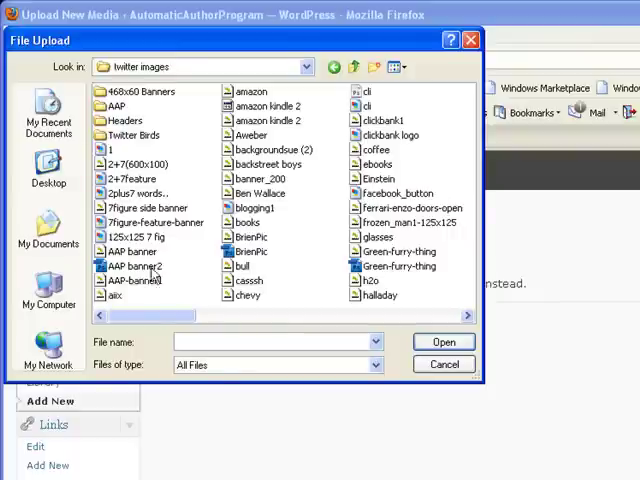
double_click(133, 135)
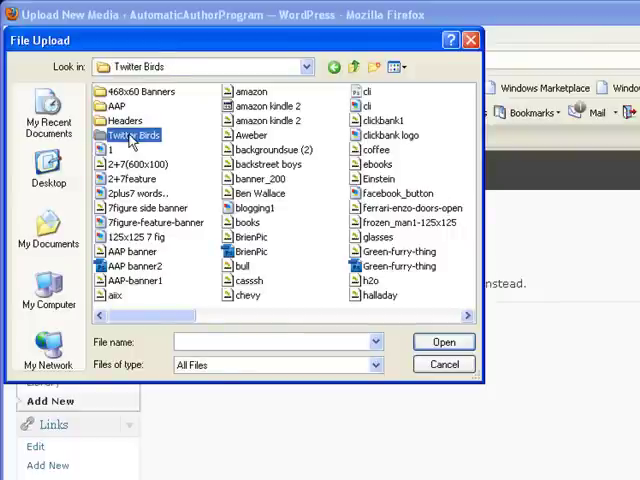
double_click(131, 135)
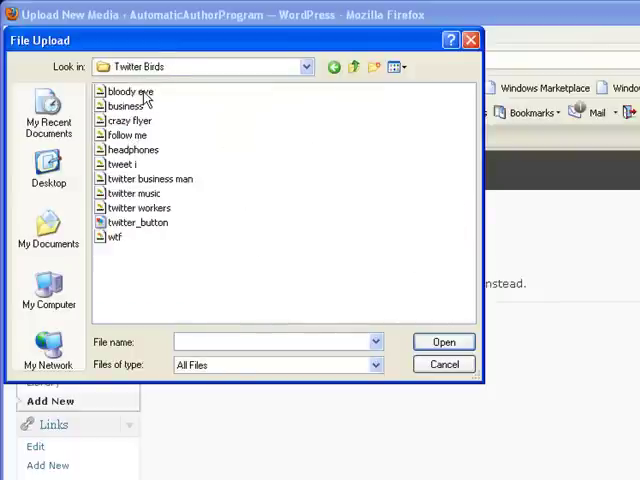
left_click(443, 341)
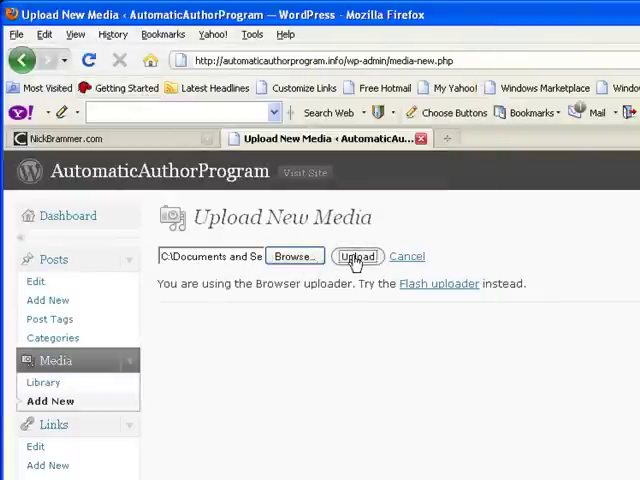
left_click(356, 256)
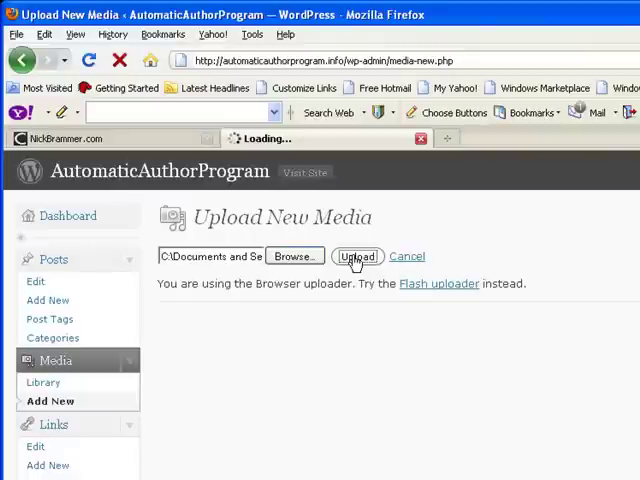
left_click(357, 256)
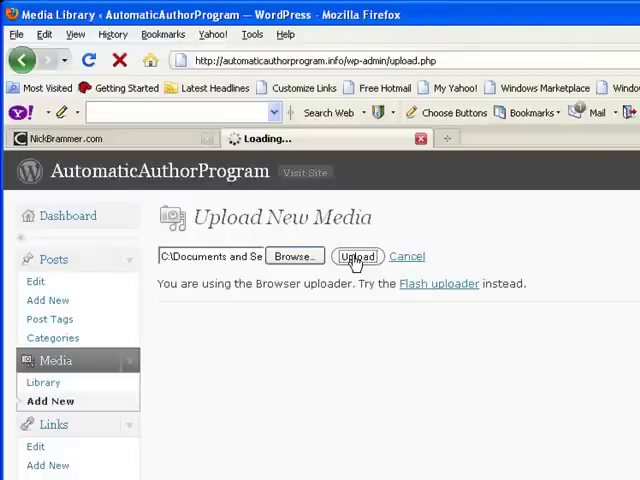
left_click(356, 256)
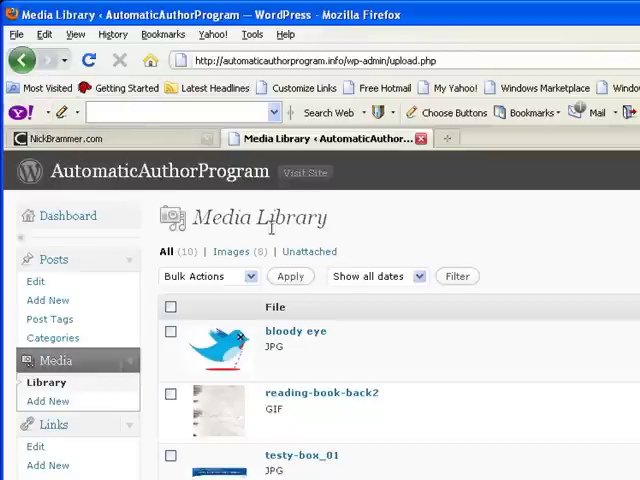
- Return to Upload New Media and switch to the Flash uploader
left_click(46, 400)
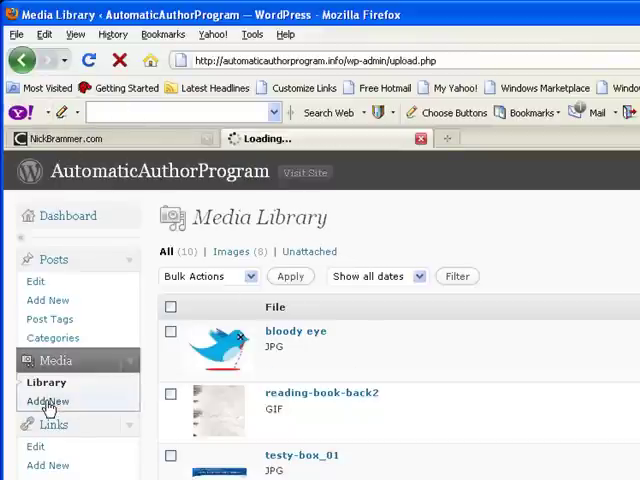
left_click(46, 403)
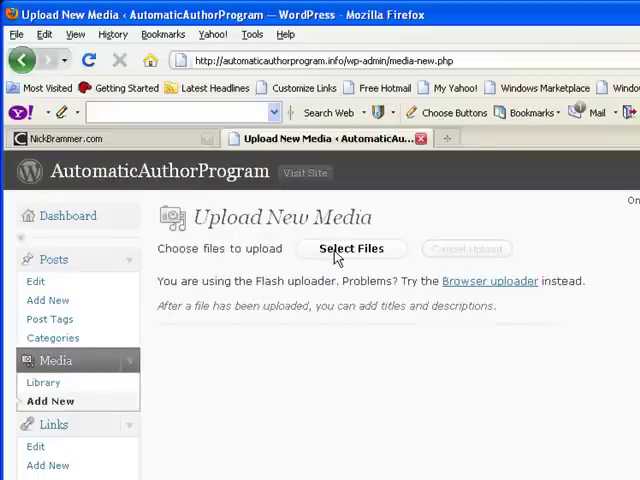
- Upload the business, crazy flyer, follow me and headphones bird images
left_click(350, 248)
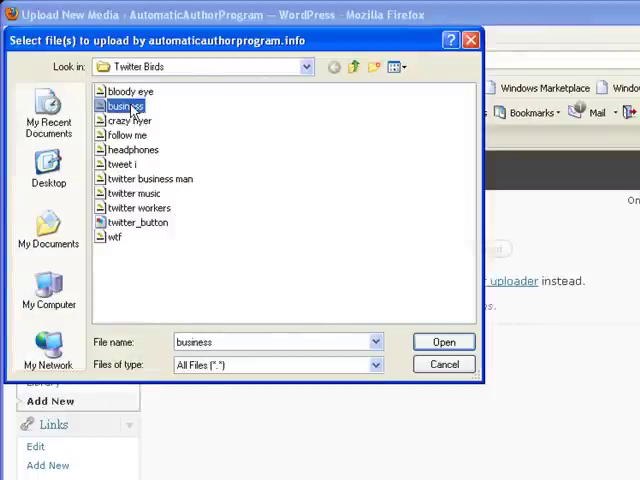
left_click(443, 341)
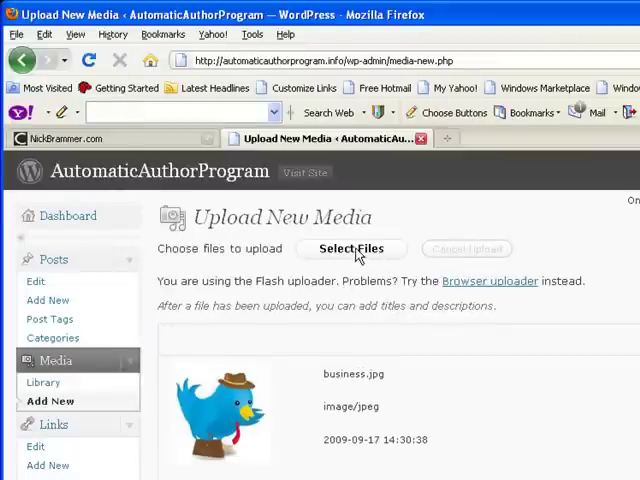
left_click(351, 248)
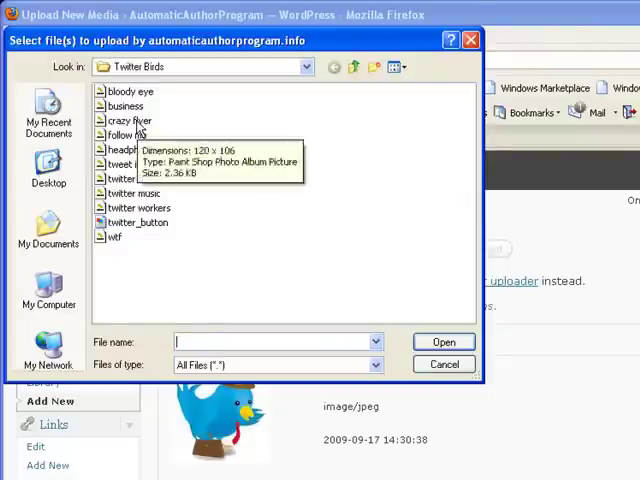
left_click(443, 341)
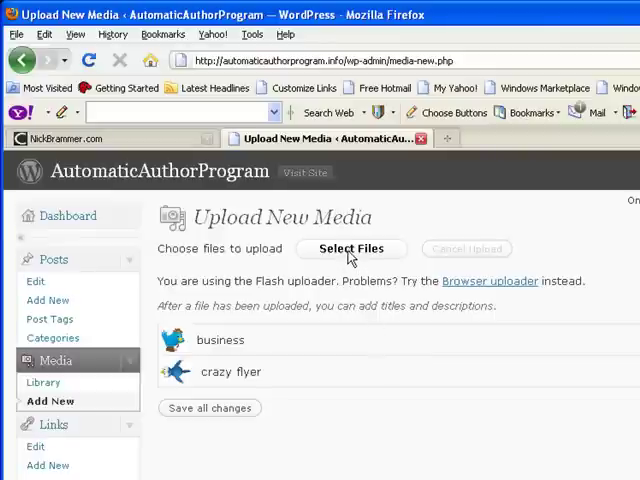
left_click(351, 248)
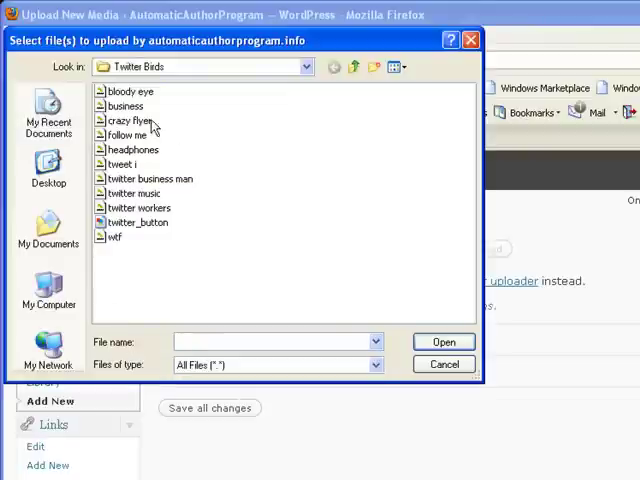
left_click(123, 135)
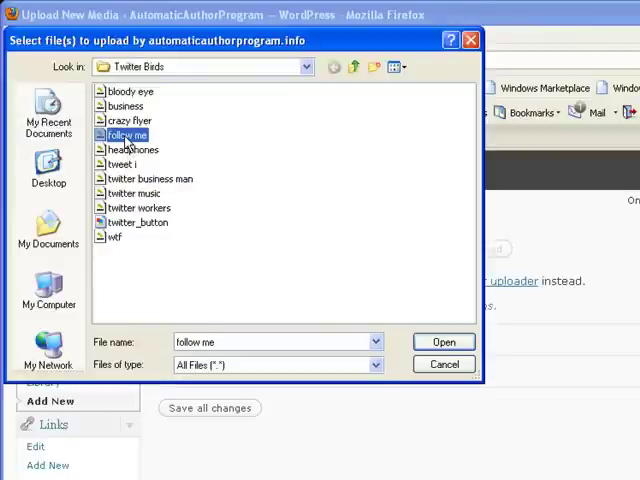
left_click(443, 341)
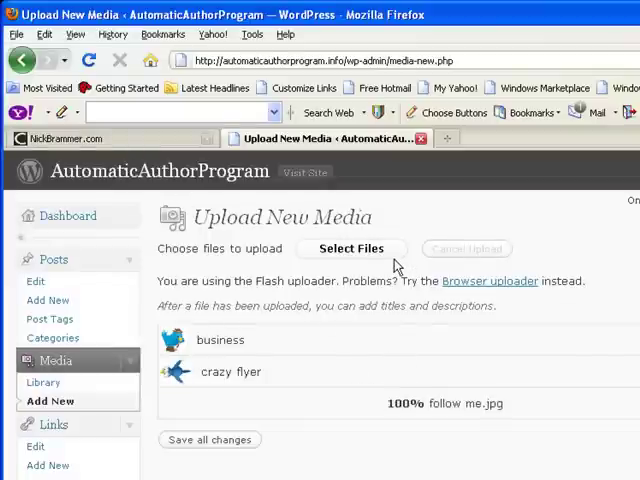
left_click(350, 248)
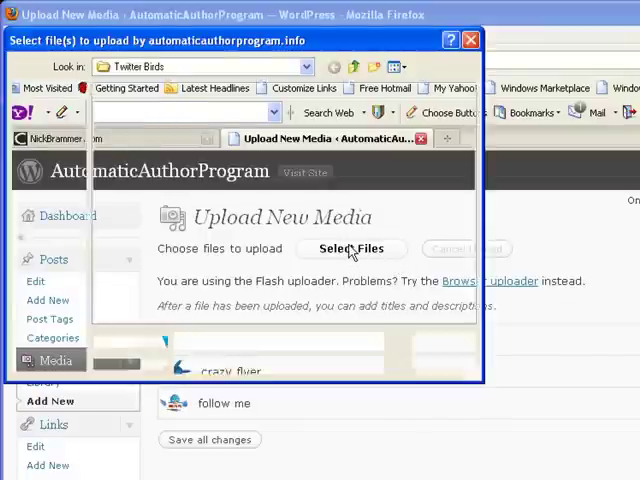
left_click(351, 248)
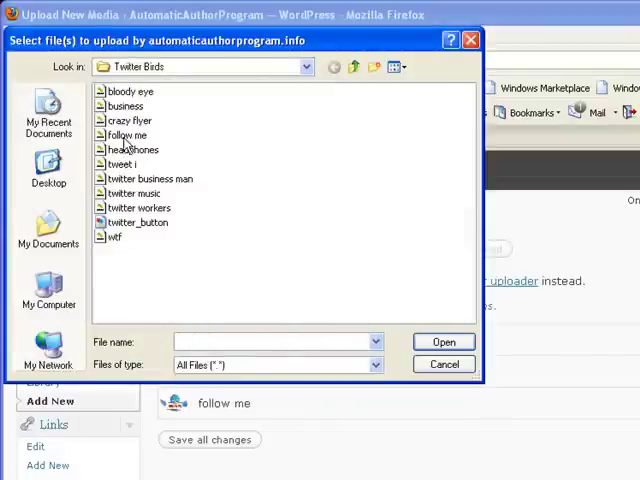
left_click(443, 341)
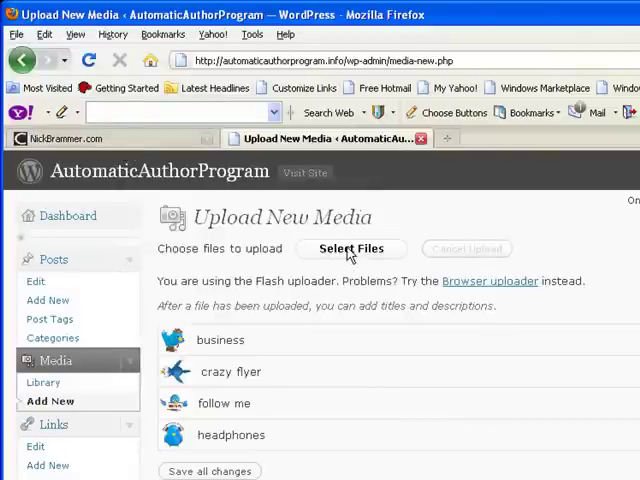
- Upload the remaining Twitter bird images through wtf
left_click(351, 248)
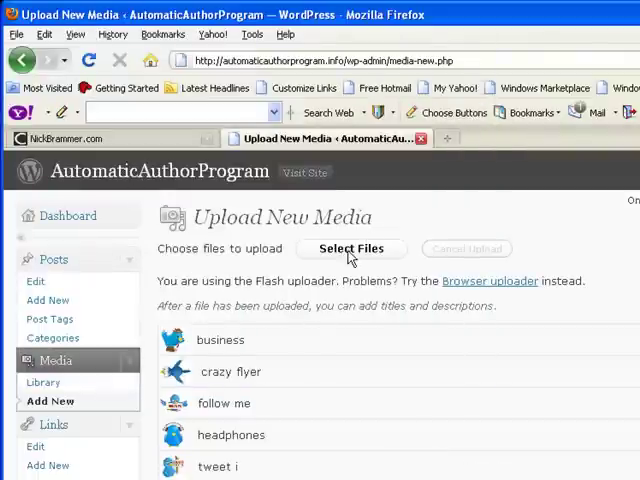
left_click(351, 248)
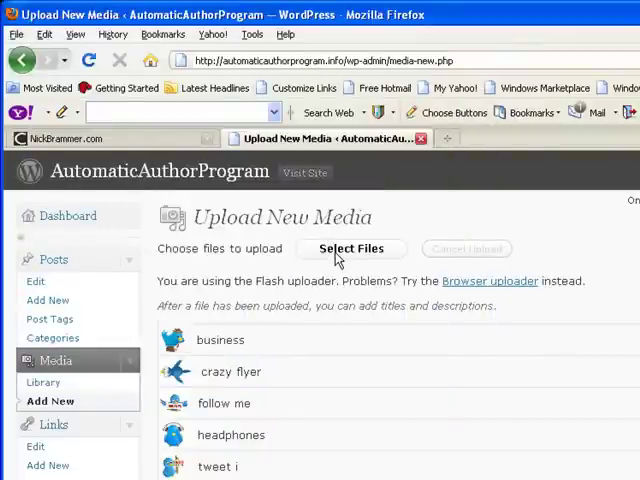
left_click(350, 248)
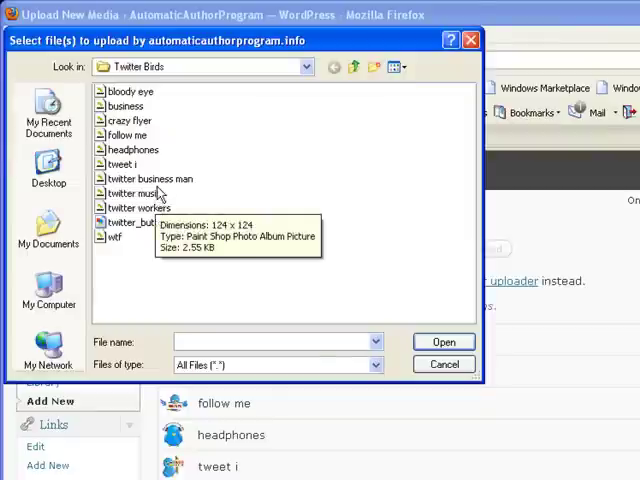
left_click(444, 364)
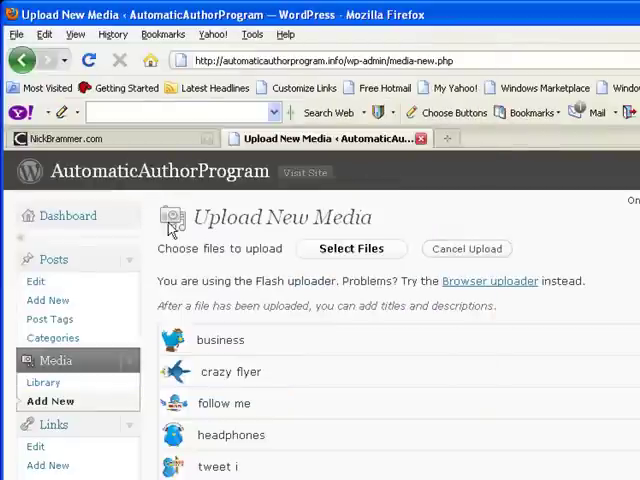
left_click(350, 248)
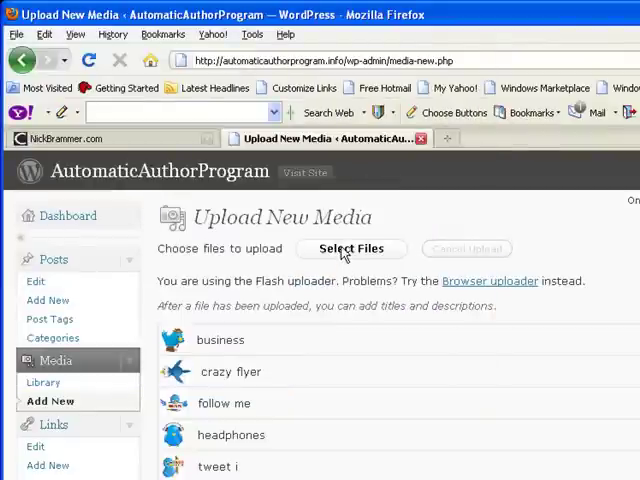
left_click(350, 248)
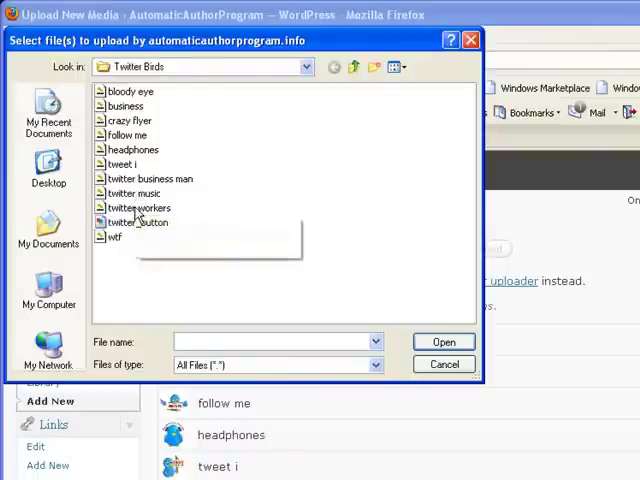
left_click(443, 364)
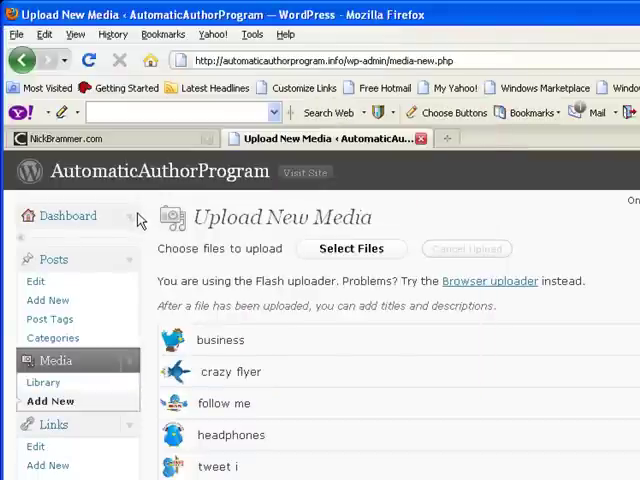
mouse_move(344, 252)
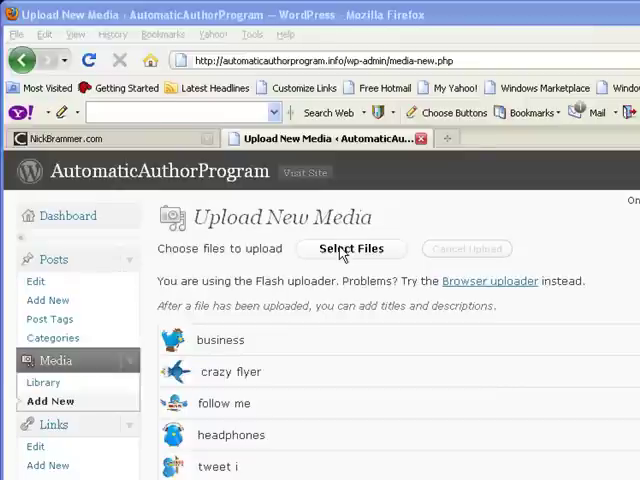
left_click(351, 248)
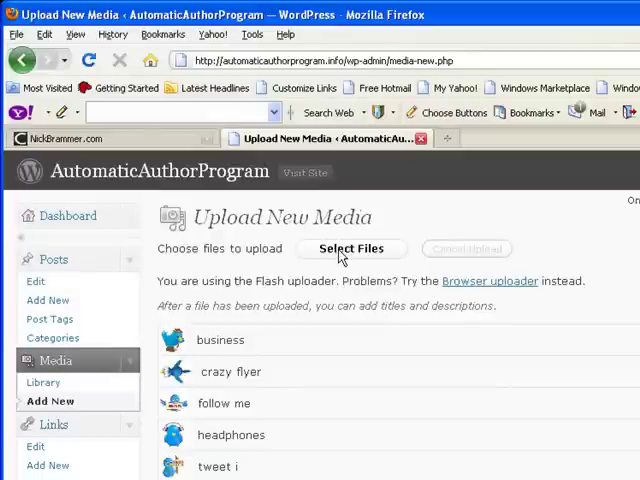
left_click(351, 248)
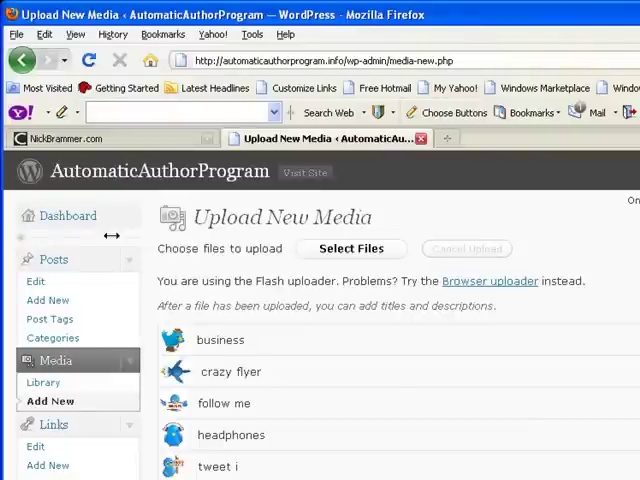
mouse_move(350, 256)
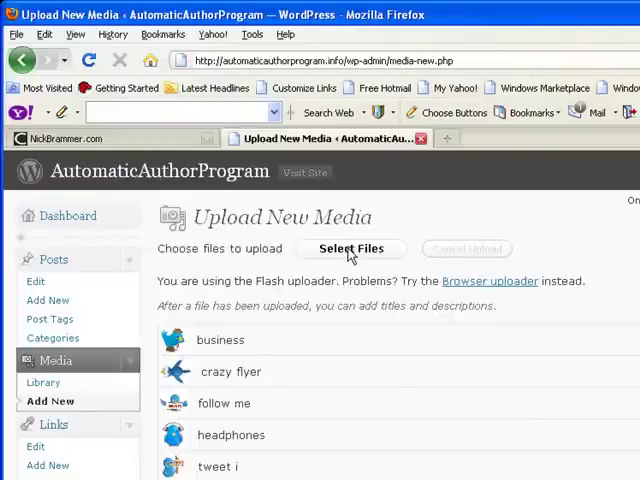
scroll("down", 3)
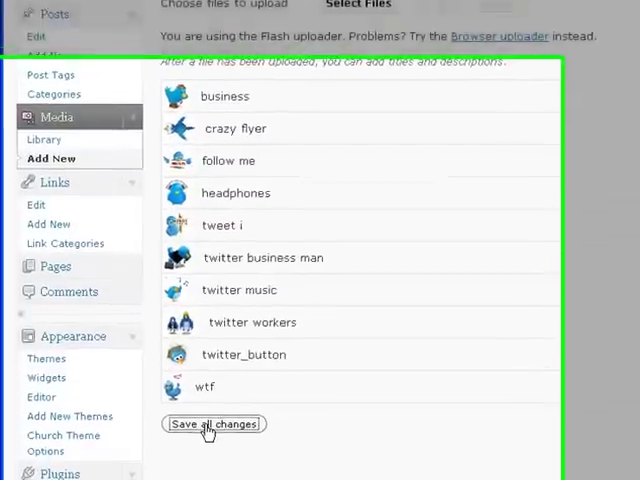
scroll("down", 3)
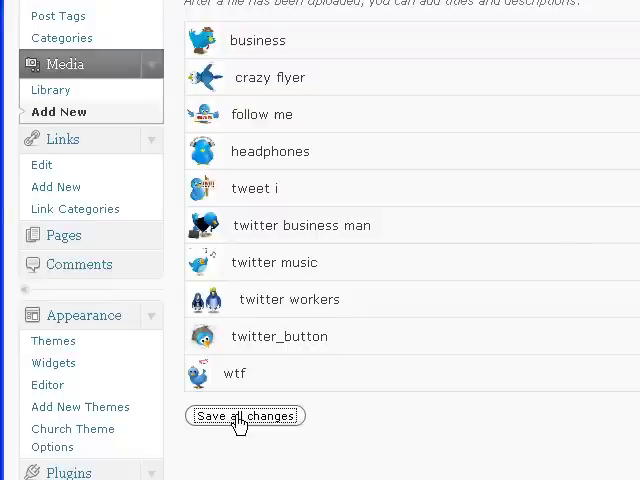
- Save all uploaded images, then browse the live site's homepage
left_click(245, 416)
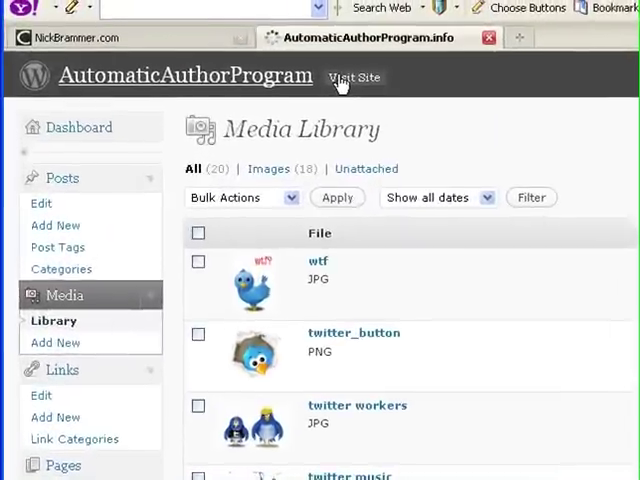
left_click(353, 77)
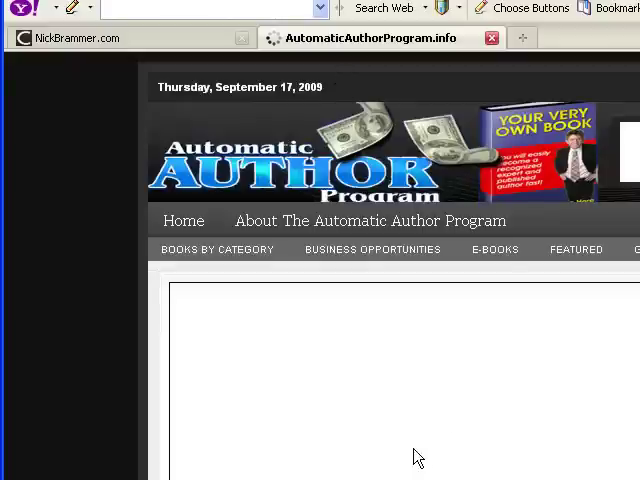
scroll("down", 3)
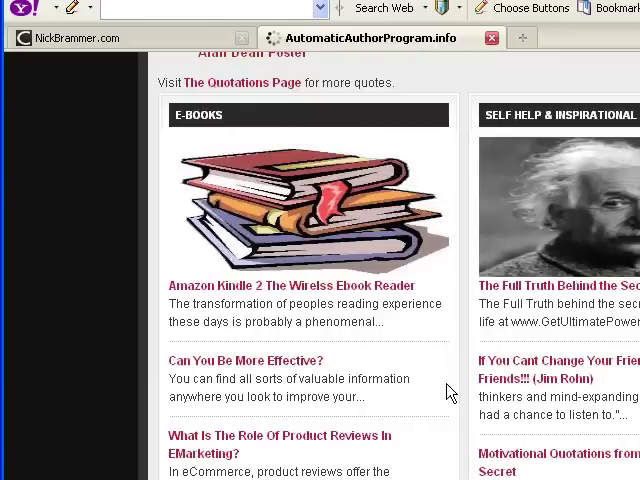
scroll("down", 3)
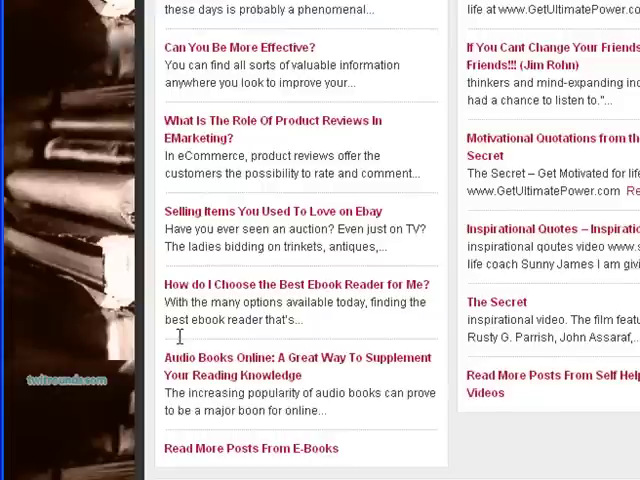
scroll("down", 3)
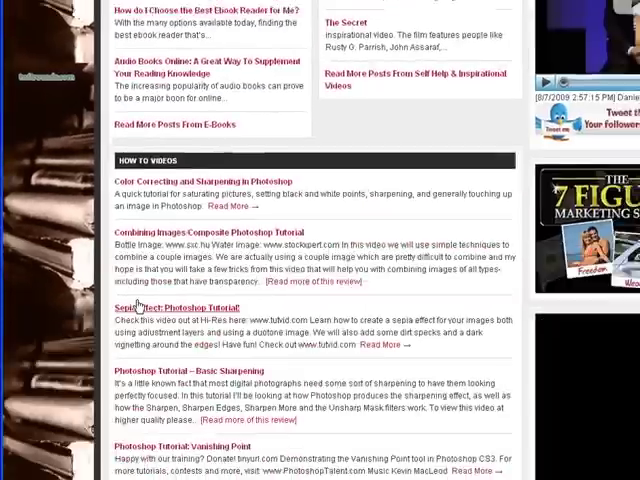
scroll("down", 3)
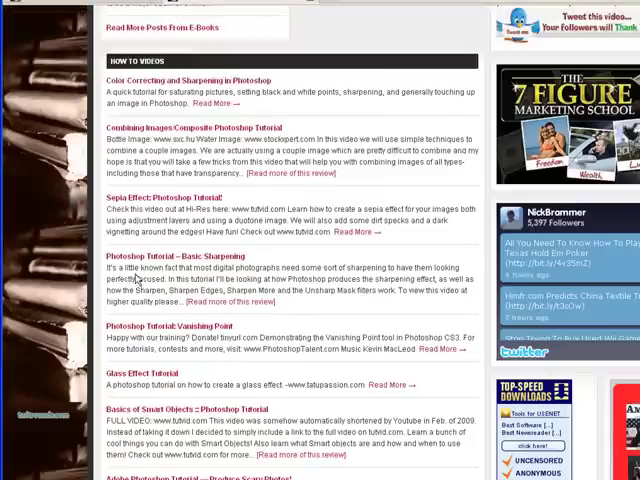
scroll("up", 3)
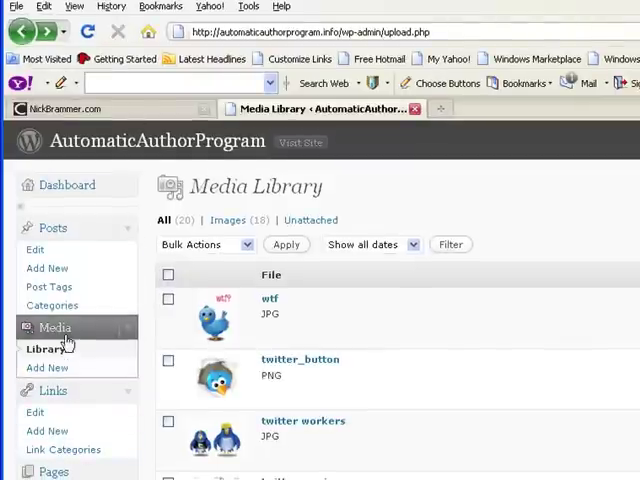
- Open the 'Amazon Kindle 2 The Wirelss Ebook Reader' post from the E-Books category list
left_click(45, 348)
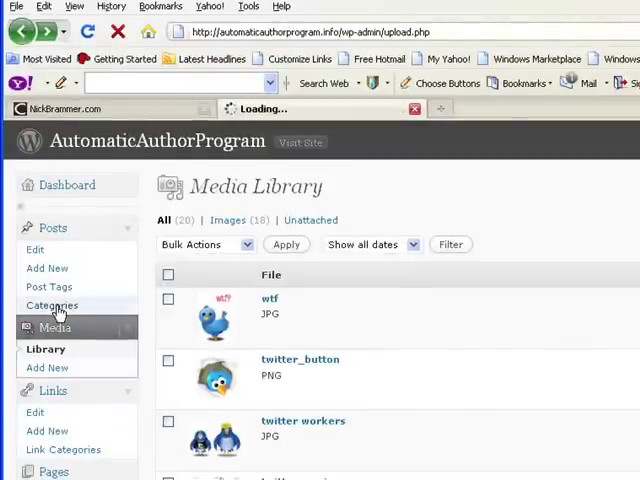
left_click(52, 305)
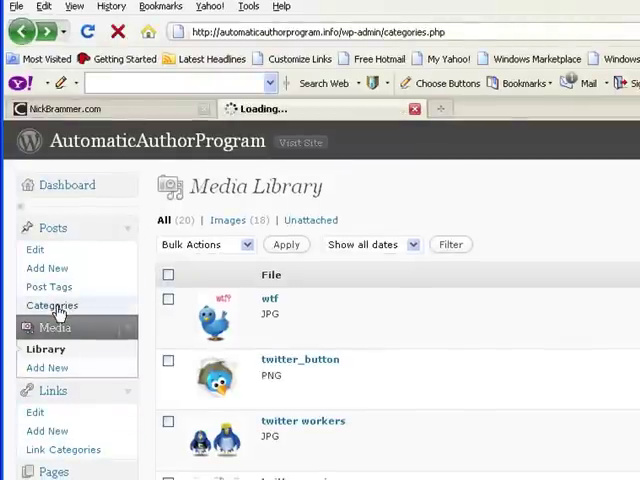
left_click(51, 305)
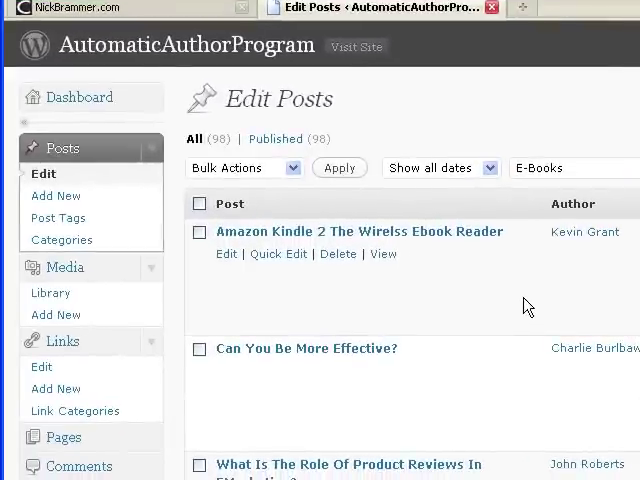
mouse_move(303, 234)
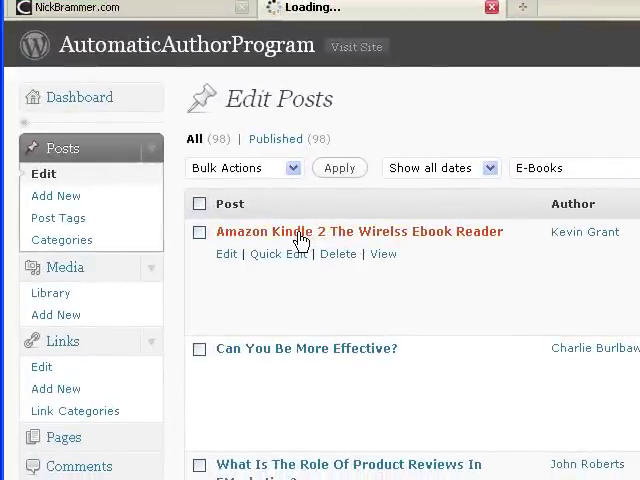
left_click(358, 231)
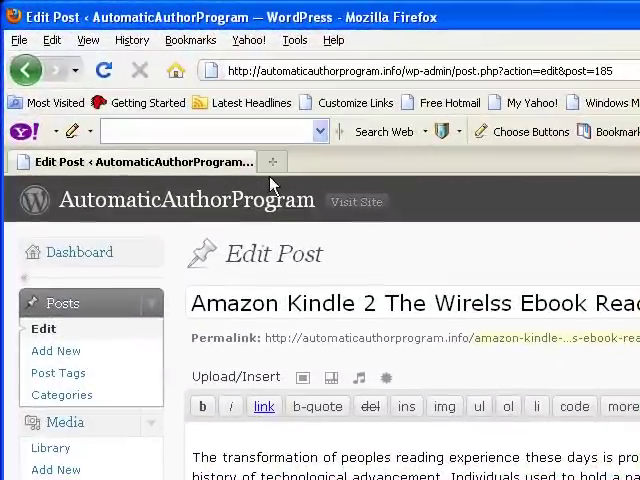
- Open the Media Library in a new browser tab alongside the Kindle post editor
left_click(272, 161)
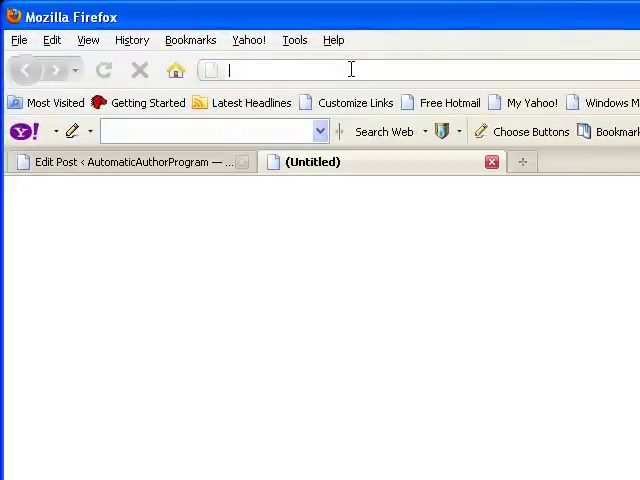
type("aut")
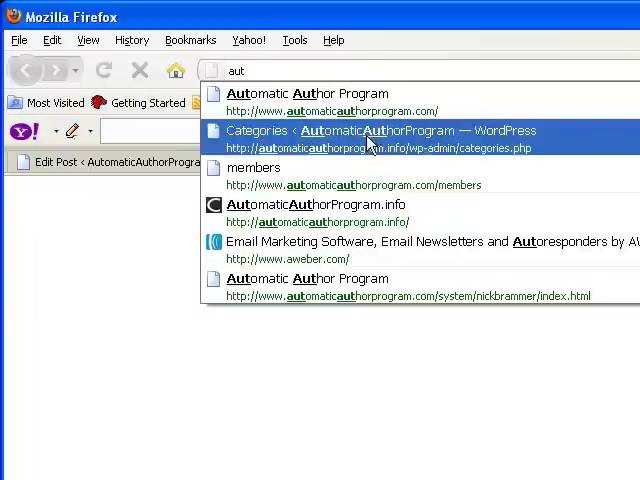
left_click(375, 138)
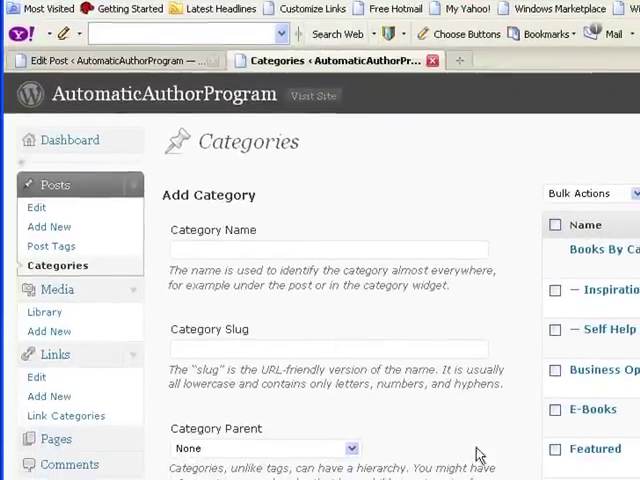
scroll("down", 3)
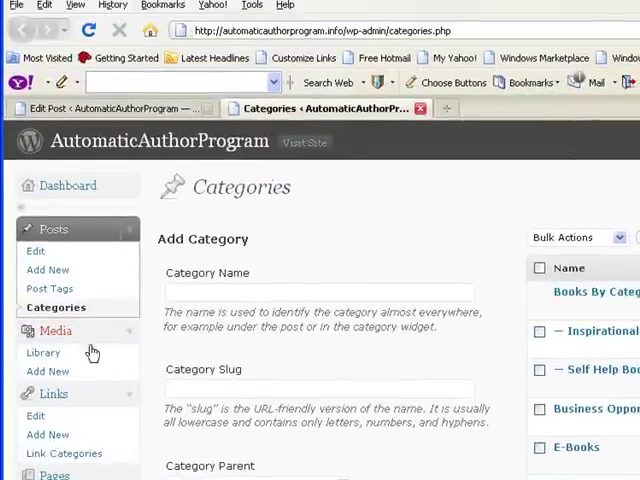
left_click(42, 353)
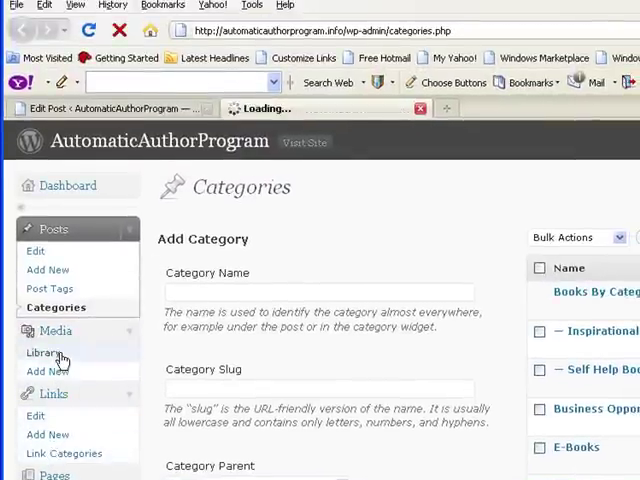
left_click(43, 352)
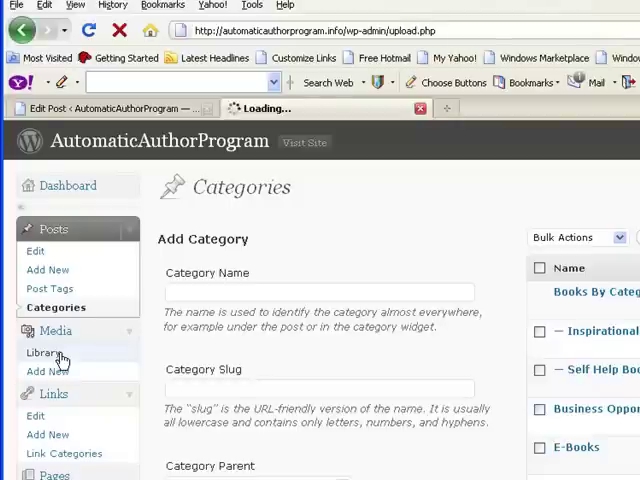
left_click(42, 352)
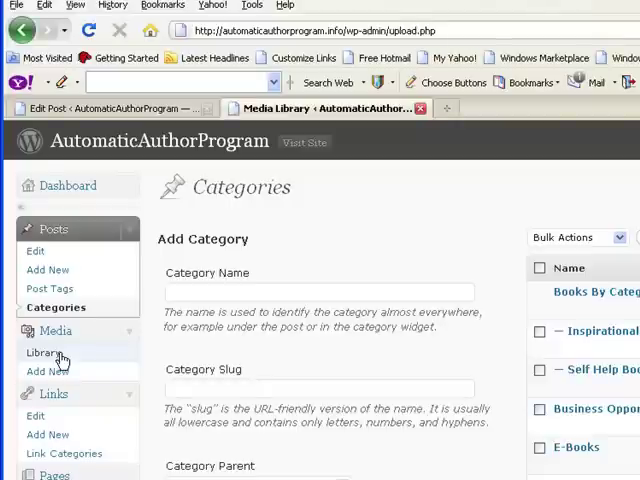
left_click(45, 351)
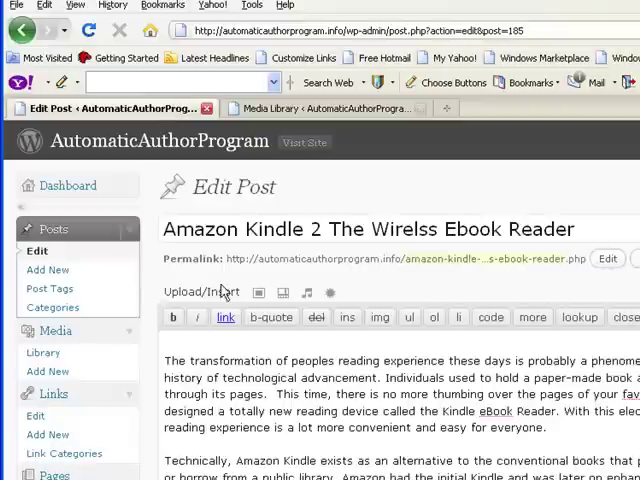
- Open the wtf image's media details and copy its wp-content uploads path
left_click(330, 108)
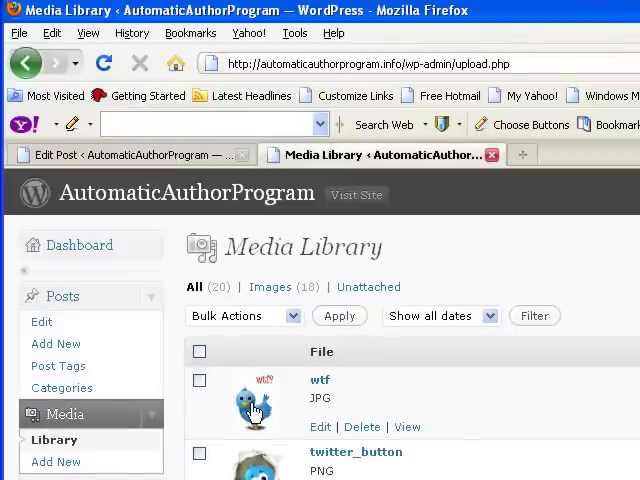
left_click(320, 427)
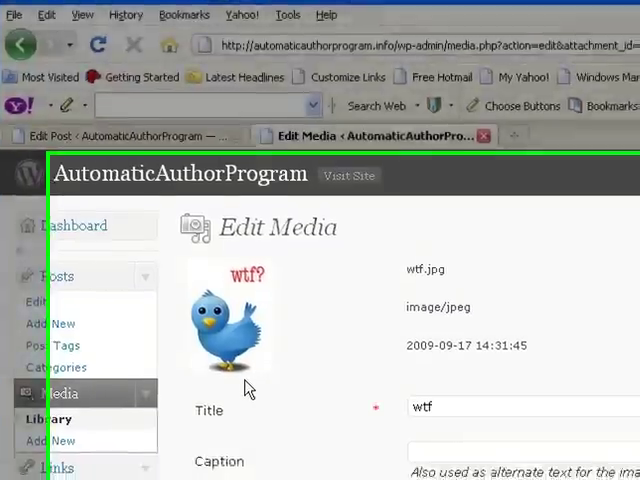
scroll("down", 3)
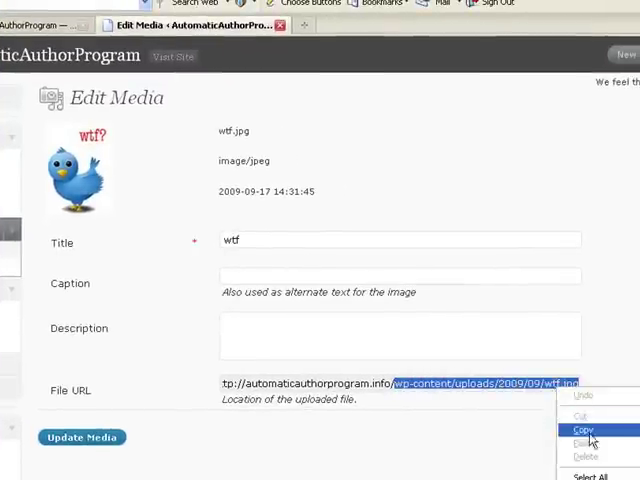
left_click(580, 429)
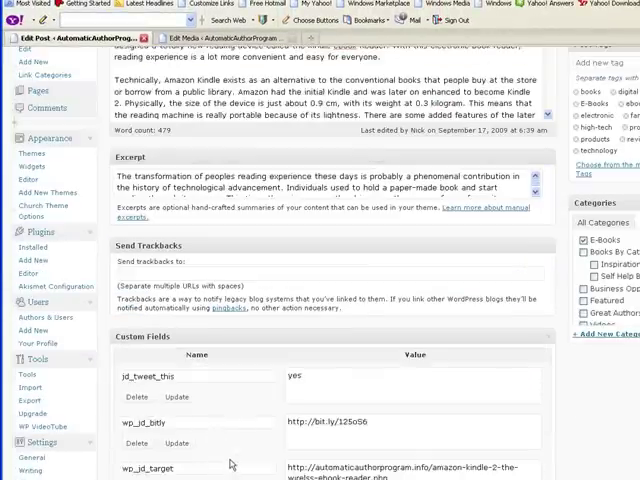
- Add a 'thumb' custom field valued wp-content/uploads/2009/09/wtf.jpg to the Kindle post
scroll("down", 3)
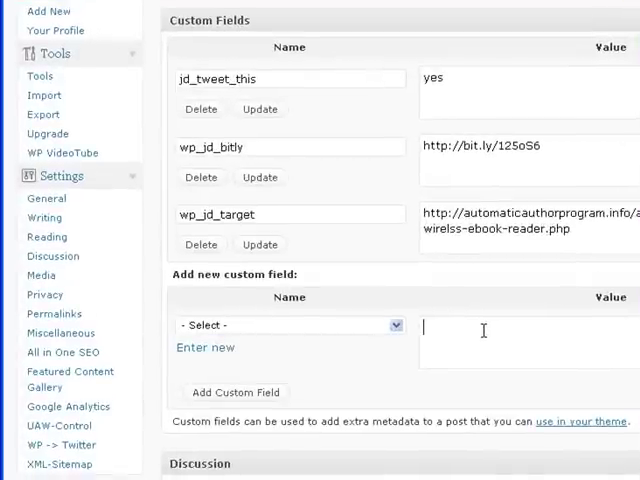
type("wp-content/uploads/2009/09/wtf.jpg")
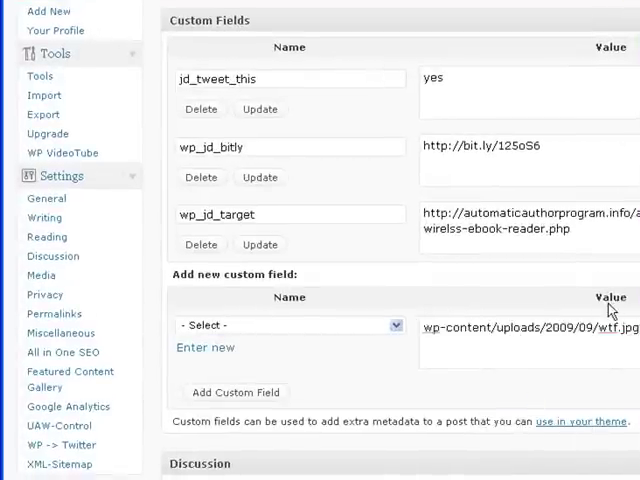
left_click(289, 325)
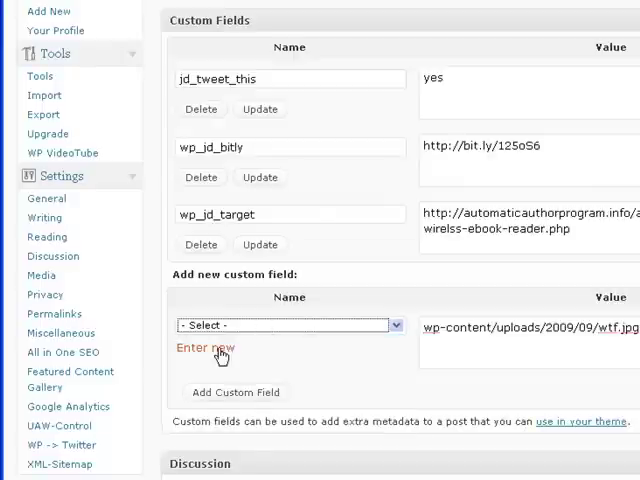
left_click(204, 348)
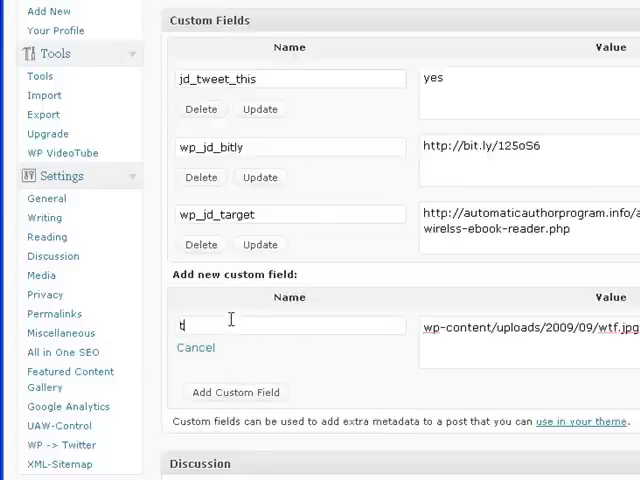
type("humb")
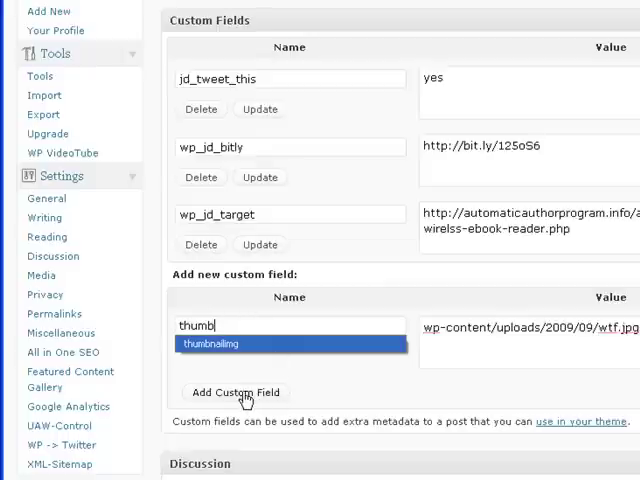
left_click(235, 392)
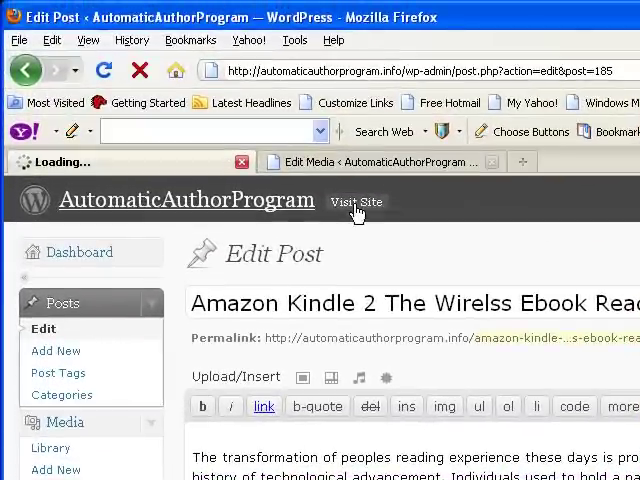
- Visit the live site homepage, then return to the E-Books post list
left_click(357, 202)
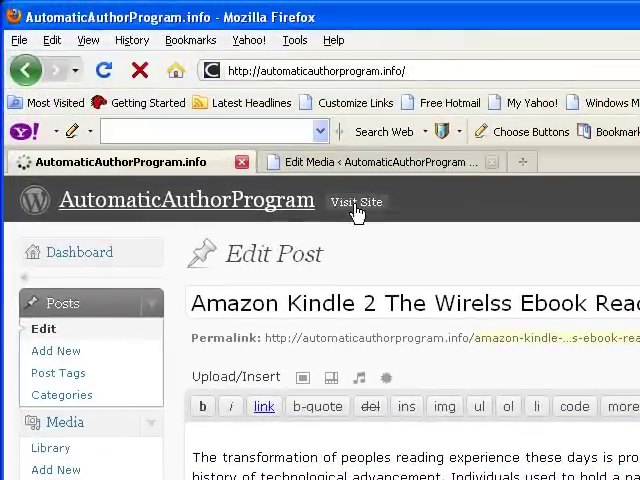
left_click(357, 202)
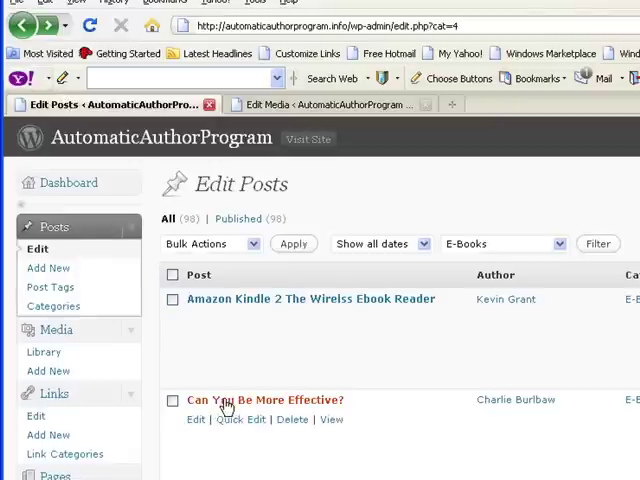
- Open the 'Can You Be More Effective?' post and start a new custom field
left_click(263, 400)
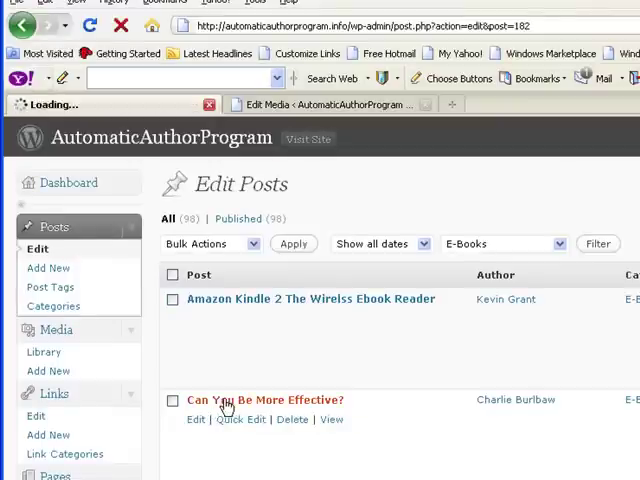
scroll("down", 3)
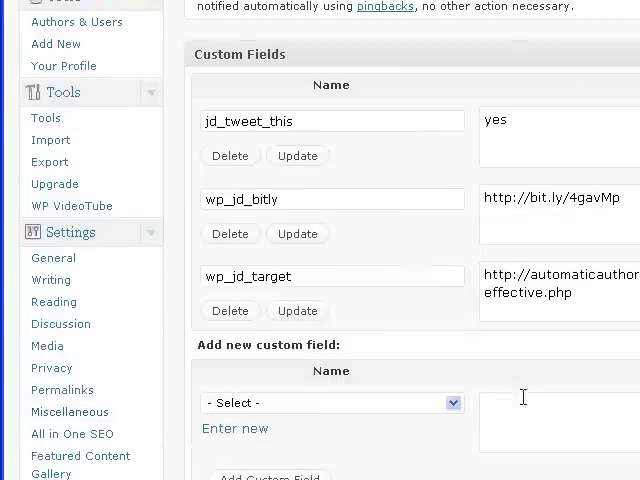
left_click(333, 402)
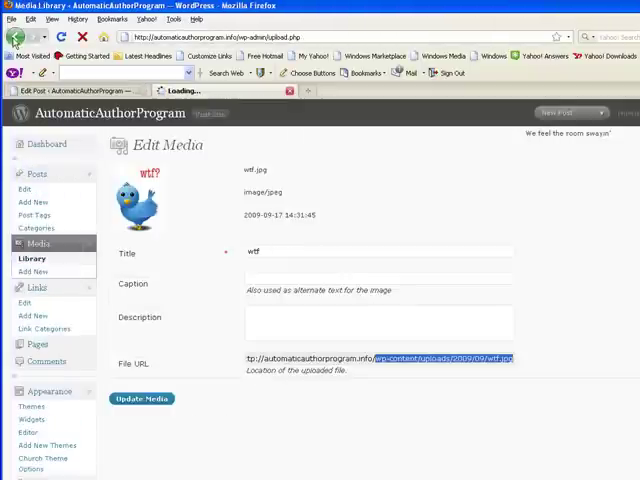
- Enter the twitter_button.png upload path as the thumb value and update the post
left_click(26, 258)
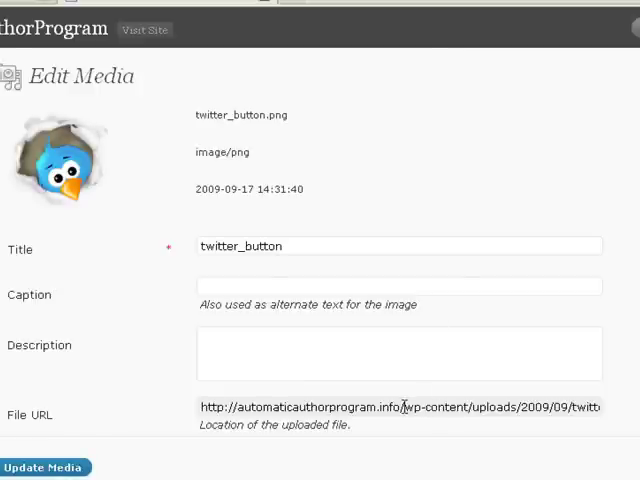
left_click_drag(398, 406, 600, 406)
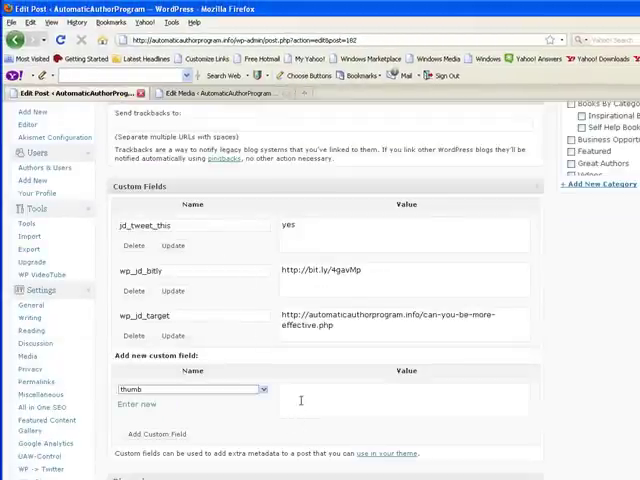
type("wp-content/uploads/2009/09/twitter_button.png")
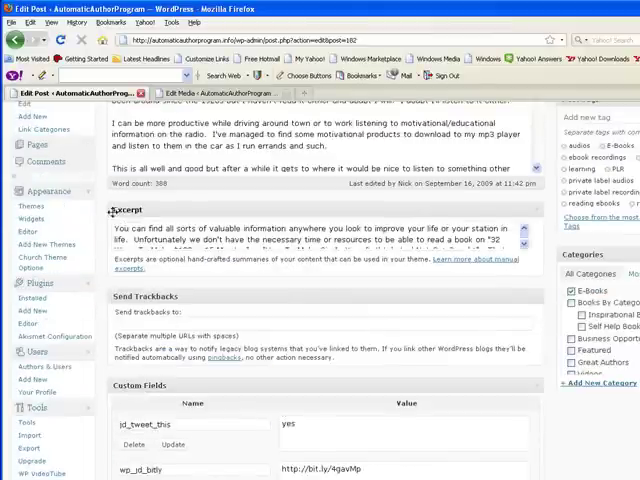
left_click(18, 51)
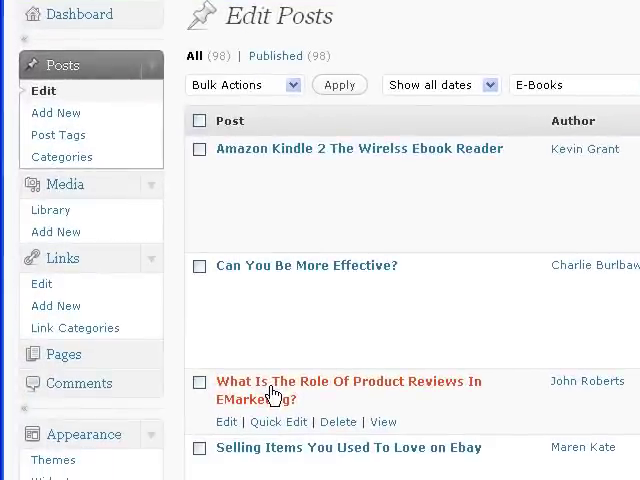
- Open the product reviews post and enter 'wp-content/uploads/2009/09/twitter-music.jpg' as the thumb value
left_click(349, 381)
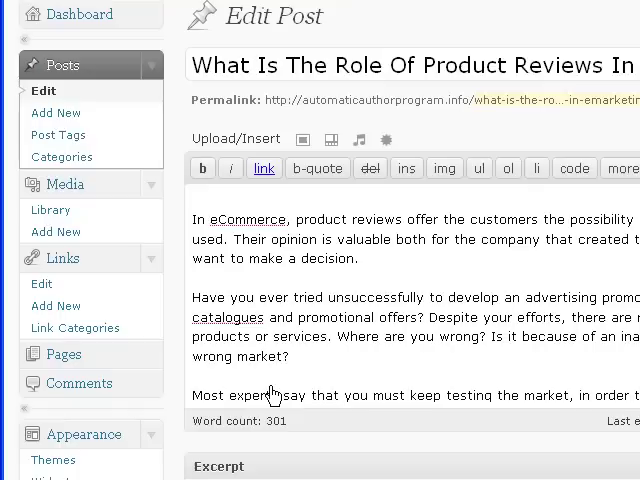
scroll("down", 3)
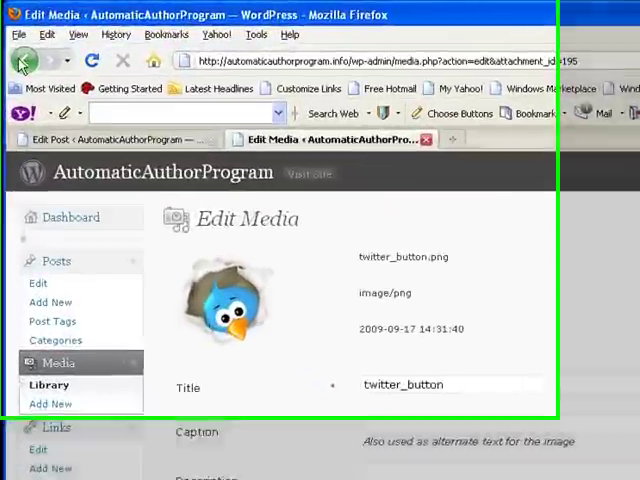
left_click(25, 65)
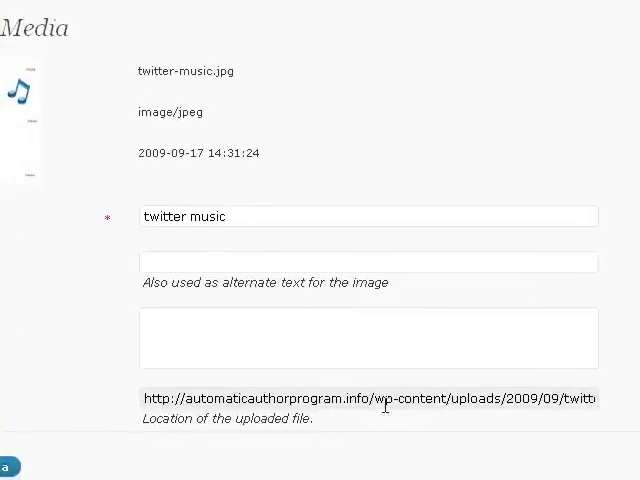
mouse_move(429, 421)
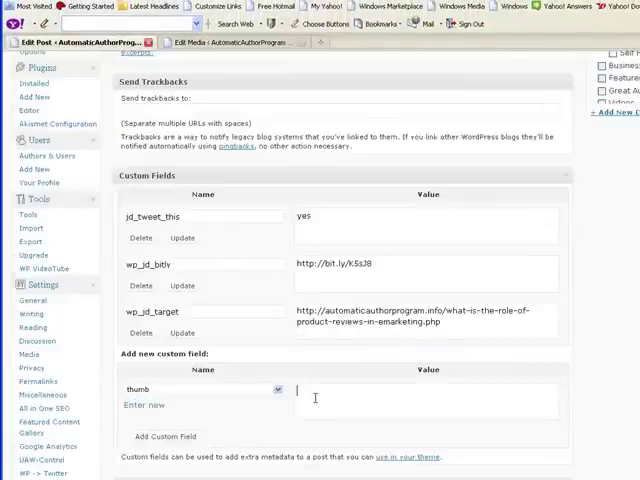
type("wp-content/uploads/2009/09/twitter-music.jpg")
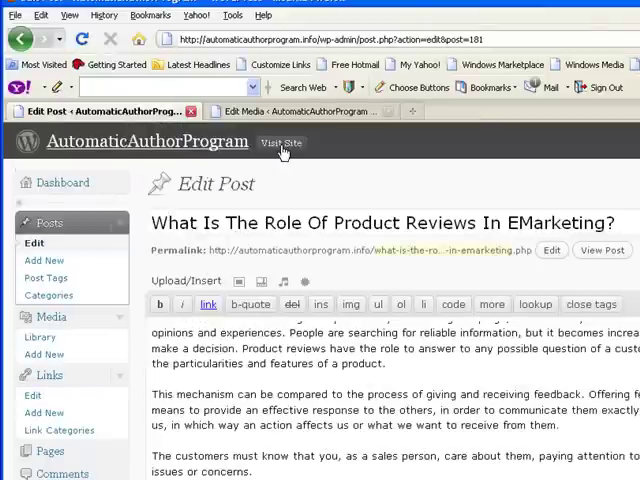
- Visit the live homepage and scroll to check bird thumbnails on the three E-Books posts
left_click(282, 142)
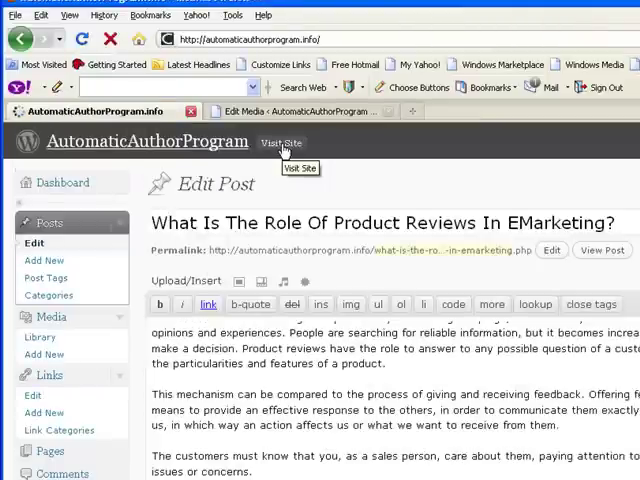
left_click(282, 143)
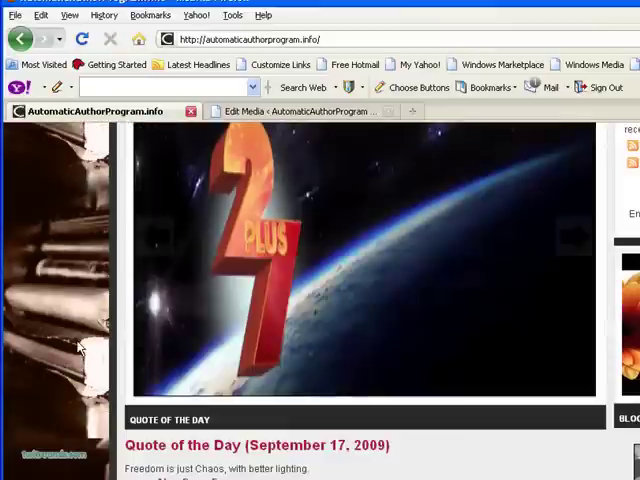
scroll("down", 3)
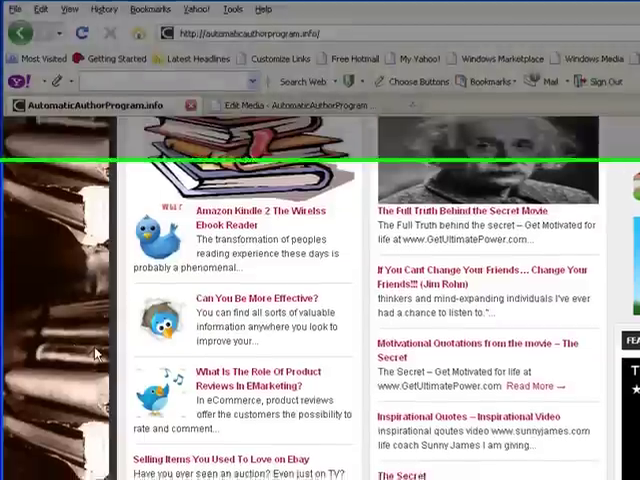
scroll("down", 3)
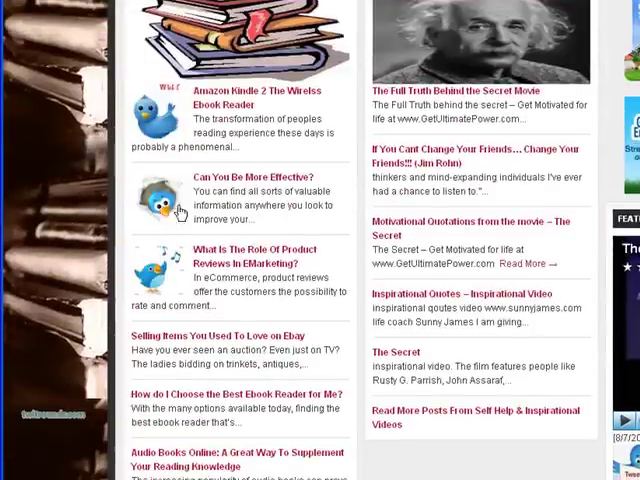
scroll("down", 3)
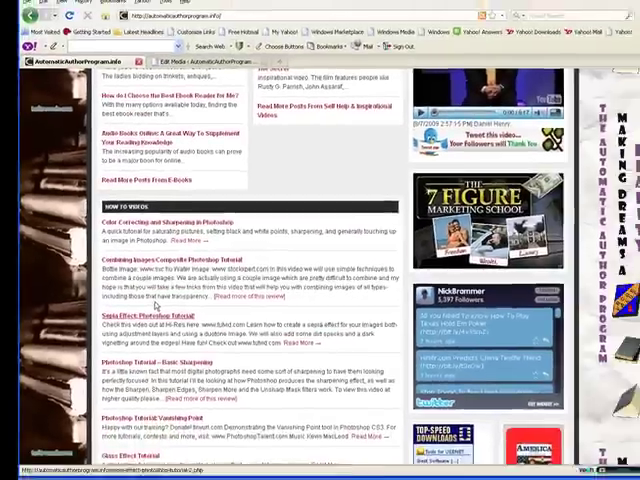
scroll("down", 3)
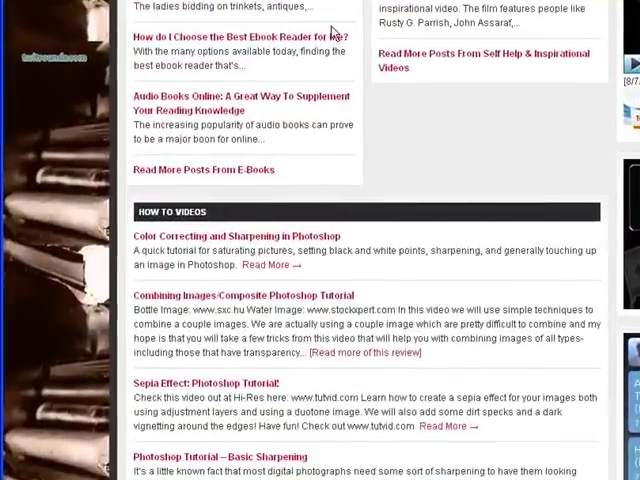
scroll("down", 3)
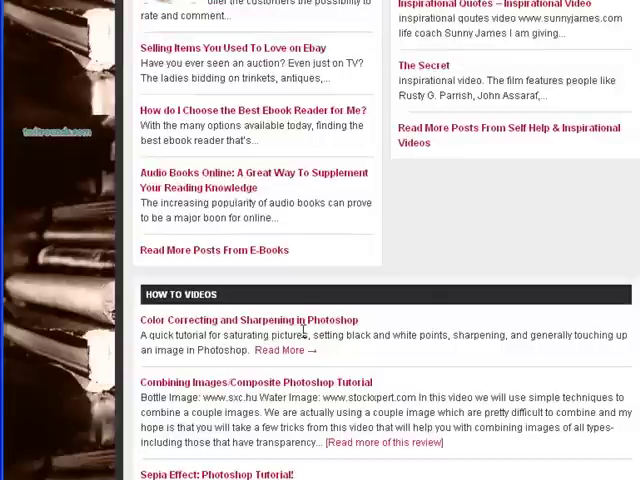
mouse_move(278, 333)
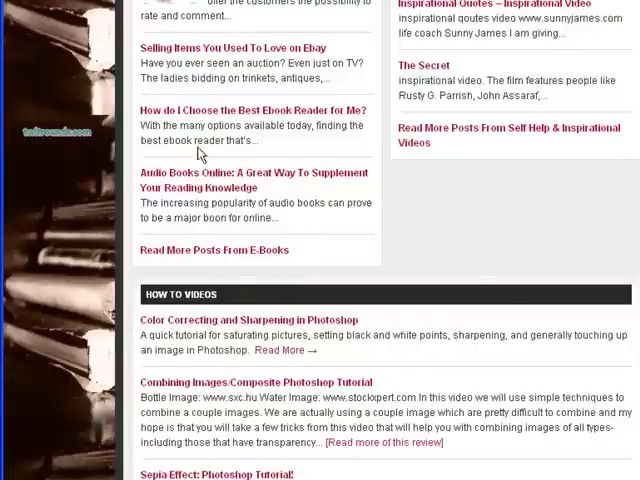
scroll("up", 3)
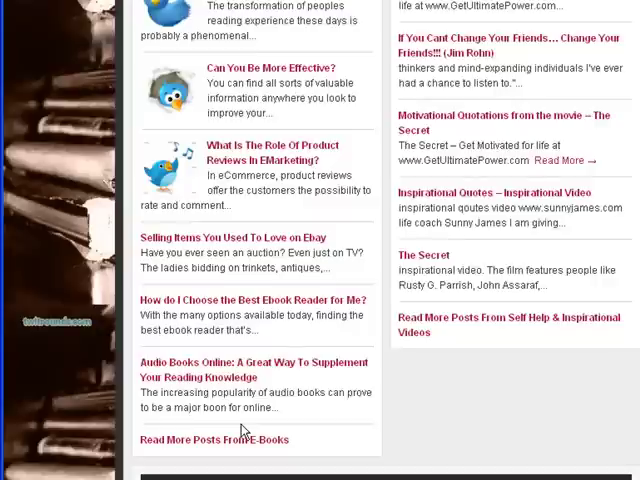
scroll("up", 3)
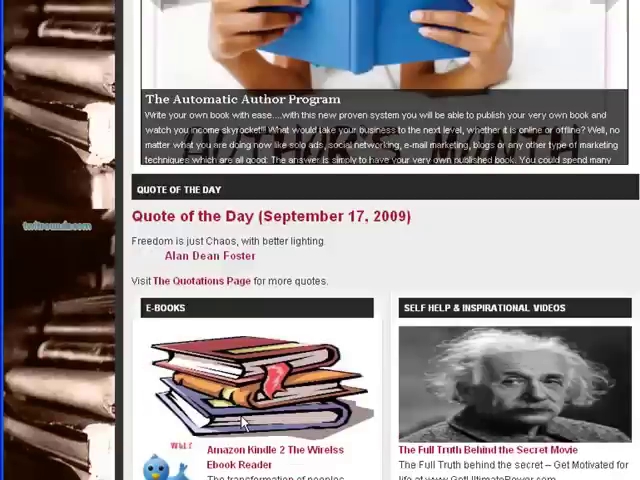